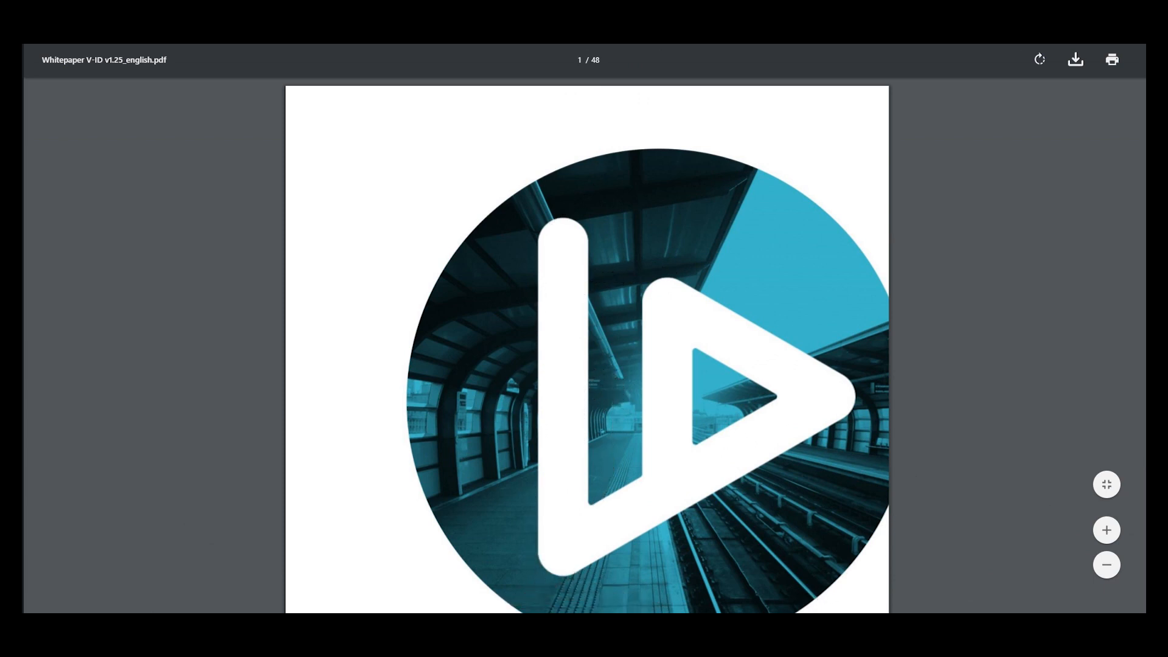
{"action": "scroll", "scroll_direction": "down", "scroll_amount": 3}
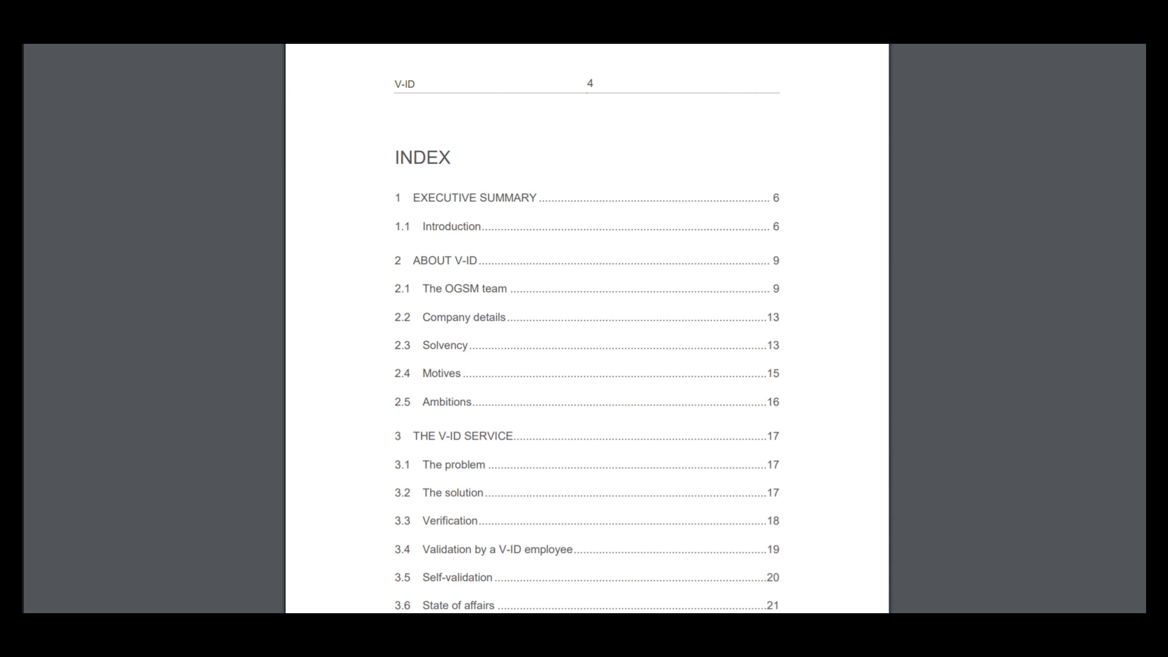
{"action": "scroll", "scroll_direction": "down", "scroll_amount": 3}
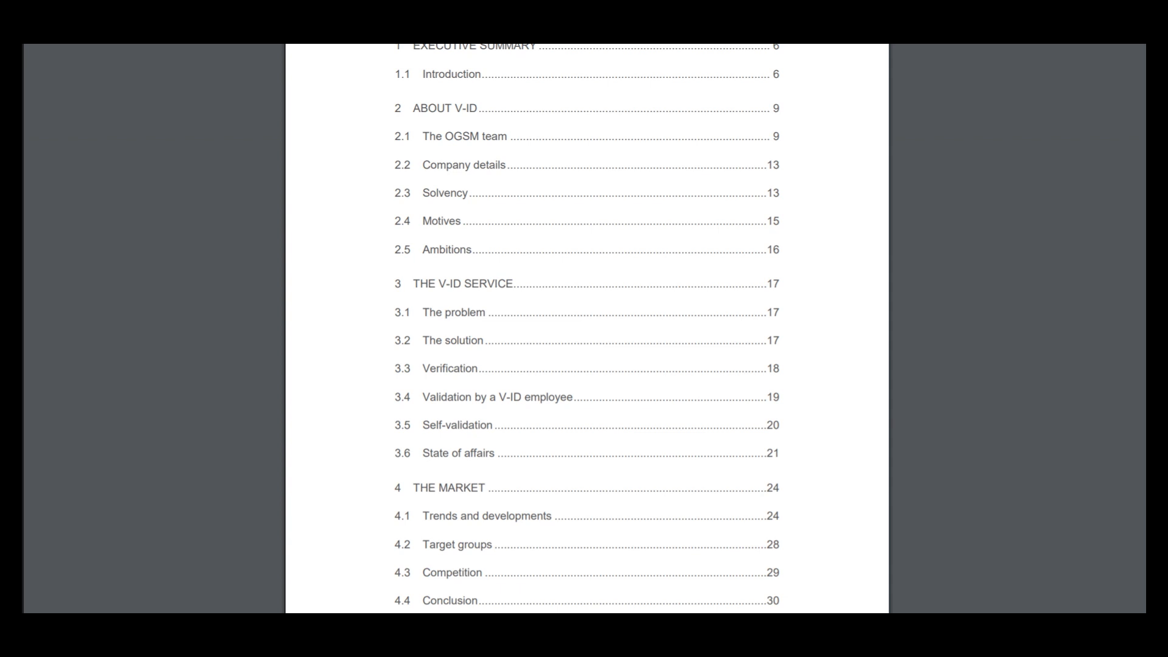
{"action": "scroll", "scroll_direction": "down", "scroll_amount": 3}
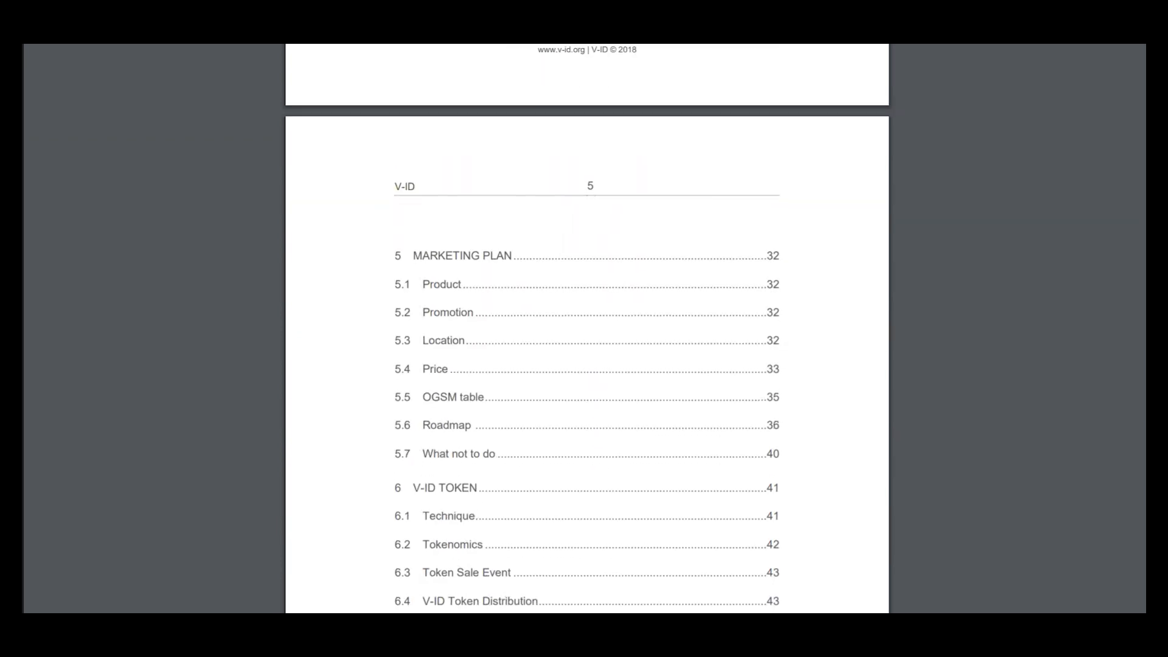
{"action": "scroll", "scroll_direction": "down", "scroll_amount": 3}
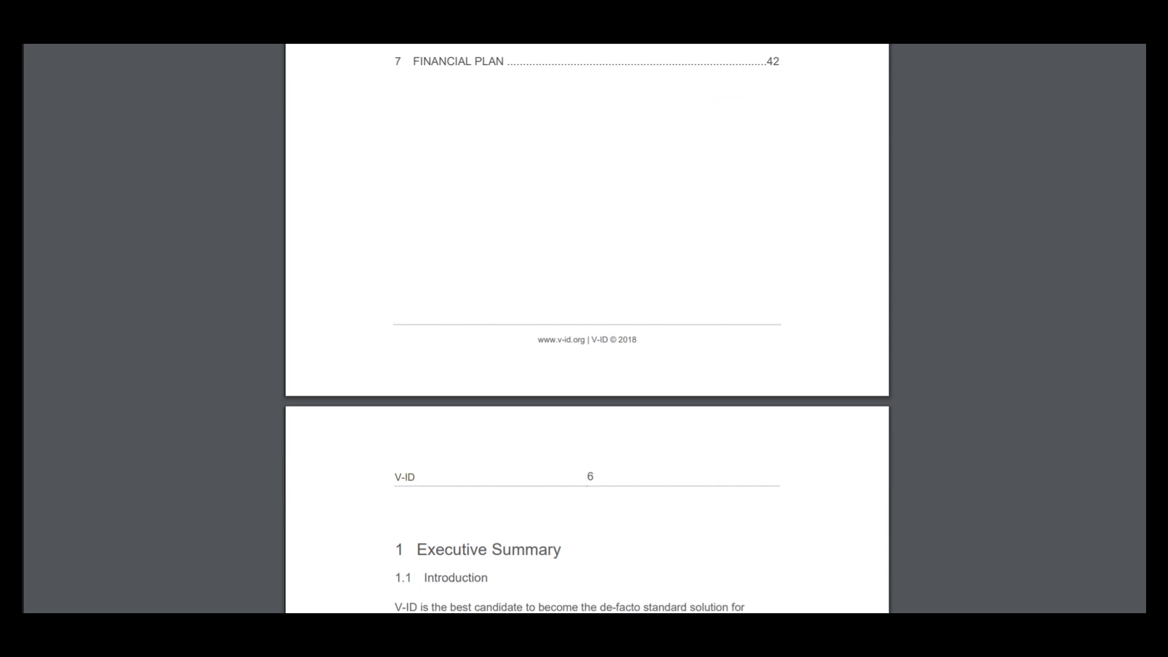
{"action": "scroll", "scroll_direction": "down", "scroll_amount": 3}
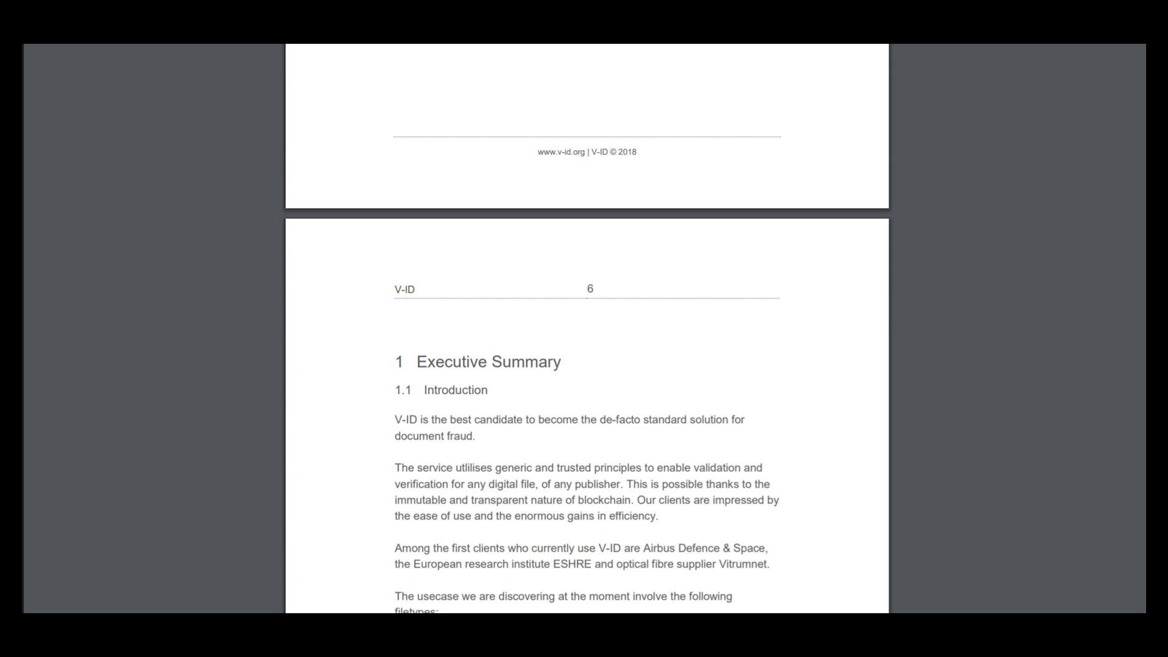
{"action": "scroll", "scroll_direction": "down", "scroll_amount": 3}
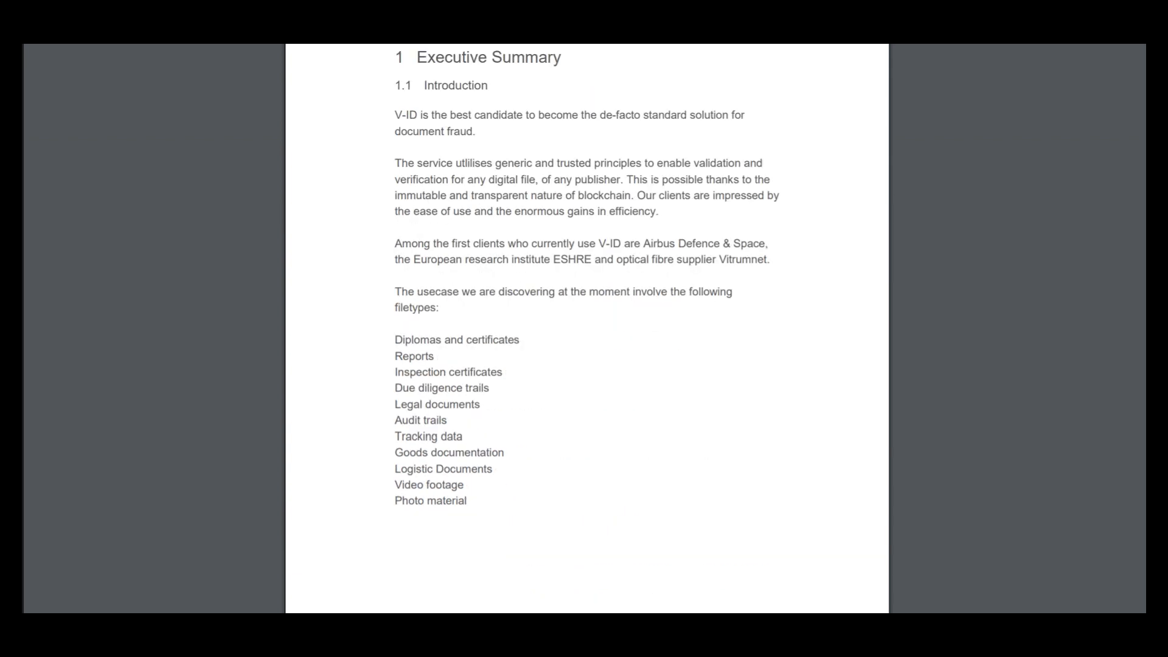
{"action": "scroll", "scroll_direction": "down", "scroll_amount": 3}
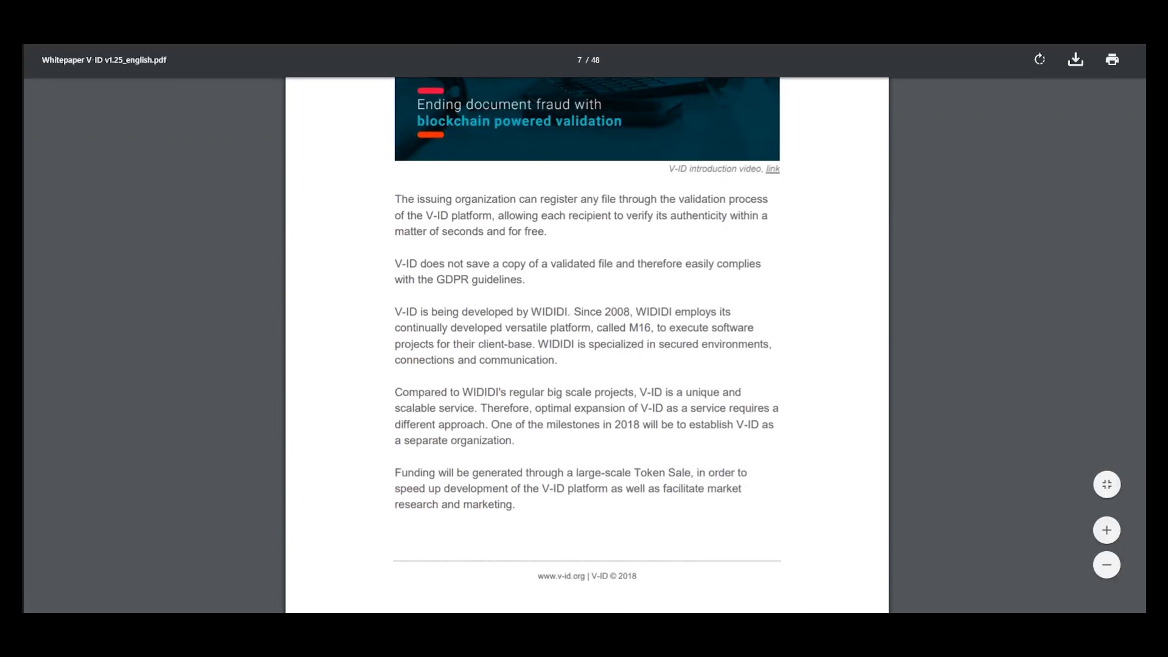
{"action": "scroll", "scroll_direction": "down", "scroll_amount": 3}
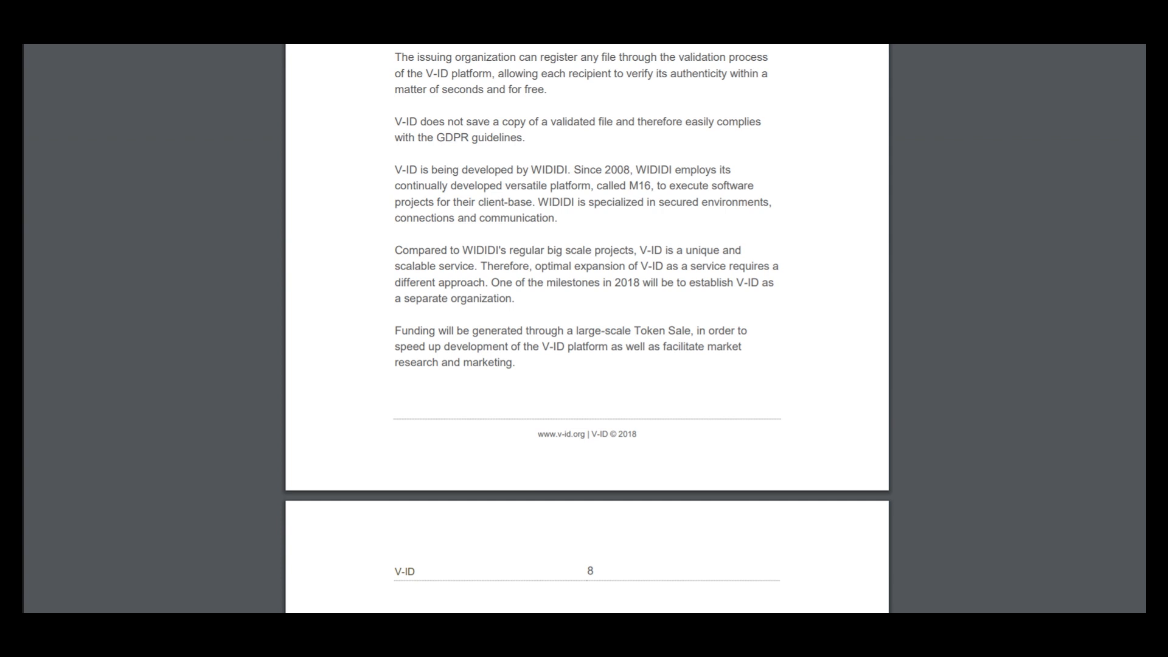
{"action": "scroll", "scroll_direction": "down", "scroll_amount": 3}
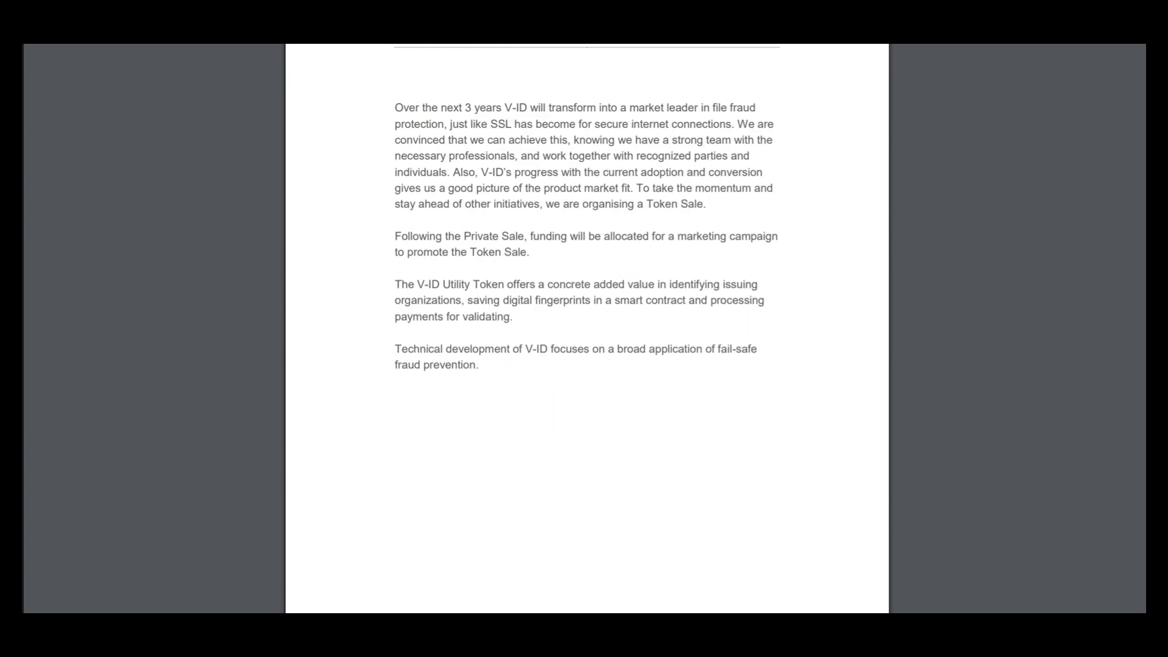
{"action": "scroll", "scroll_direction": "down", "scroll_amount": 3}
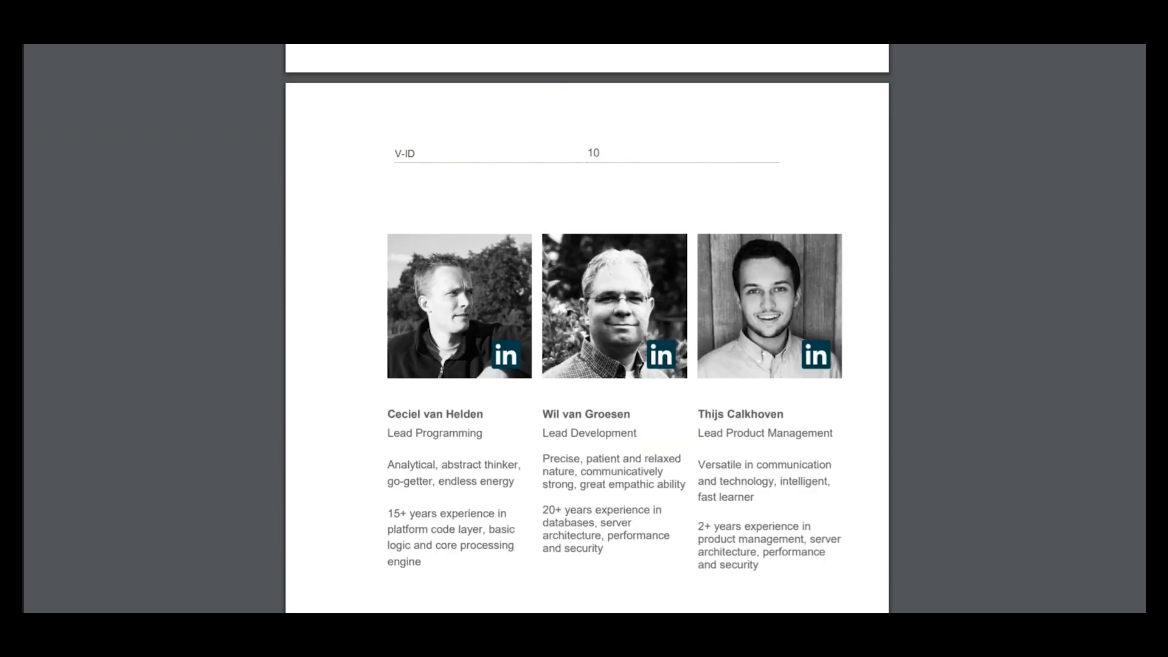
{"action": "scroll", "scroll_direction": "down", "scroll_amount": 3}
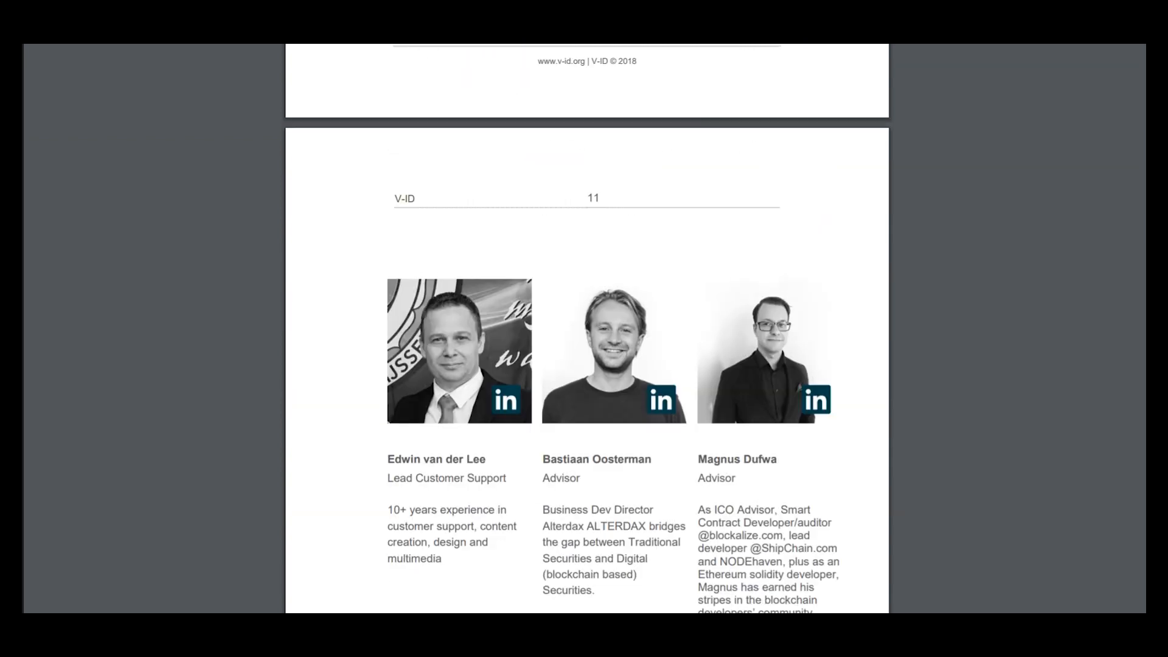
{"action": "scroll", "scroll_direction": "down", "scroll_amount": 3}
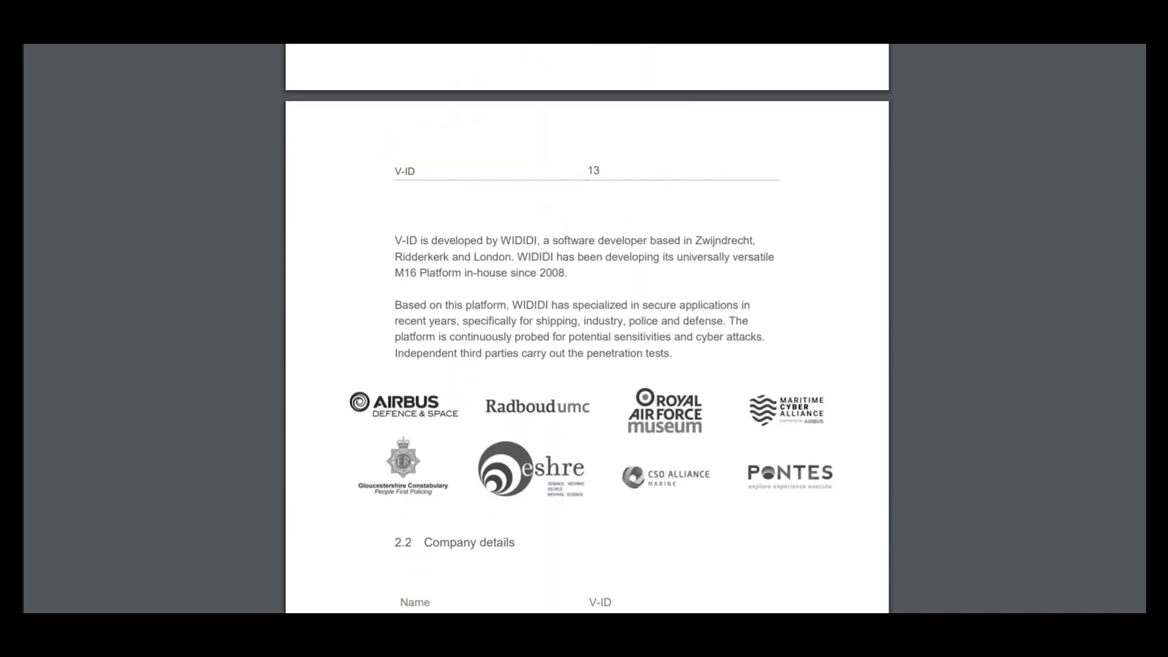
{"action": "scroll", "scroll_direction": "down", "scroll_amount": 3}
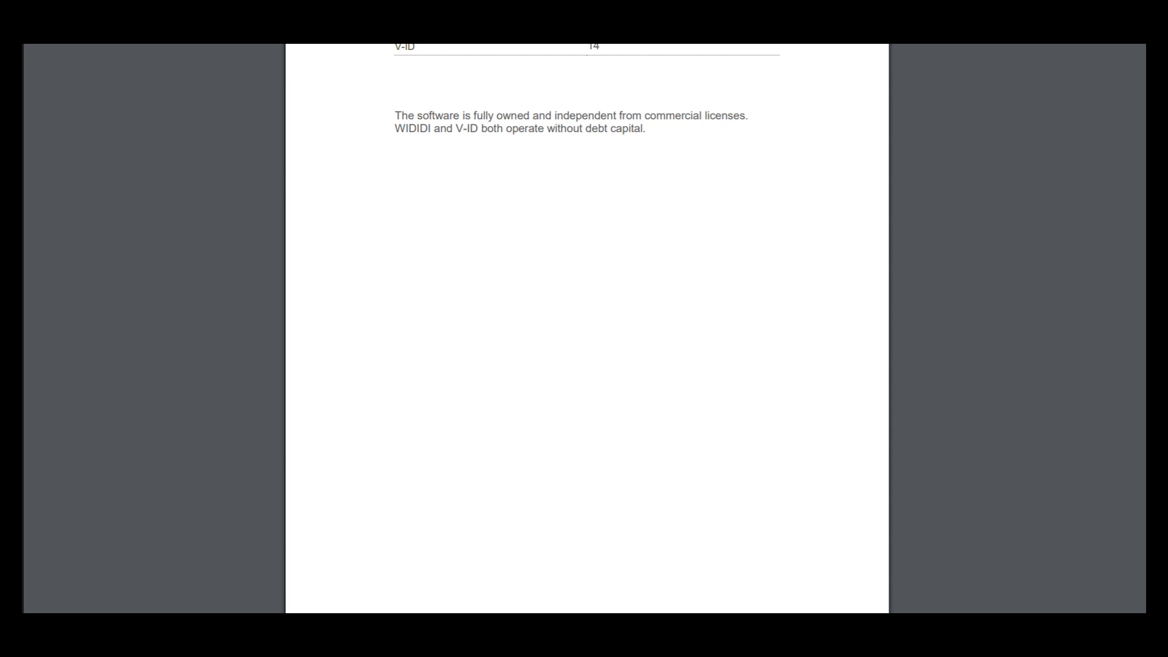